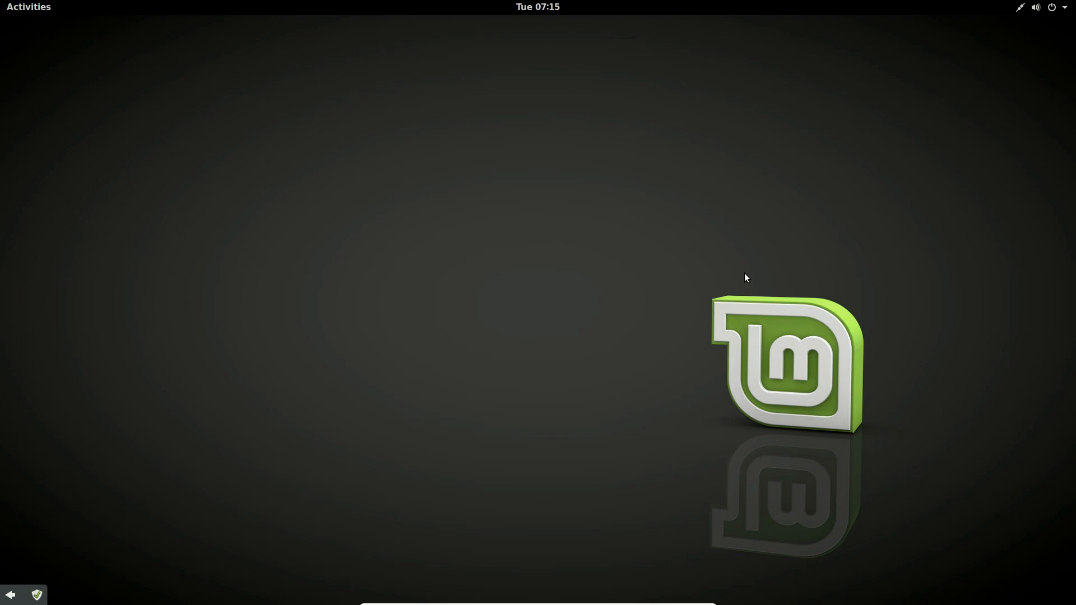
mouse_move(531, 109)
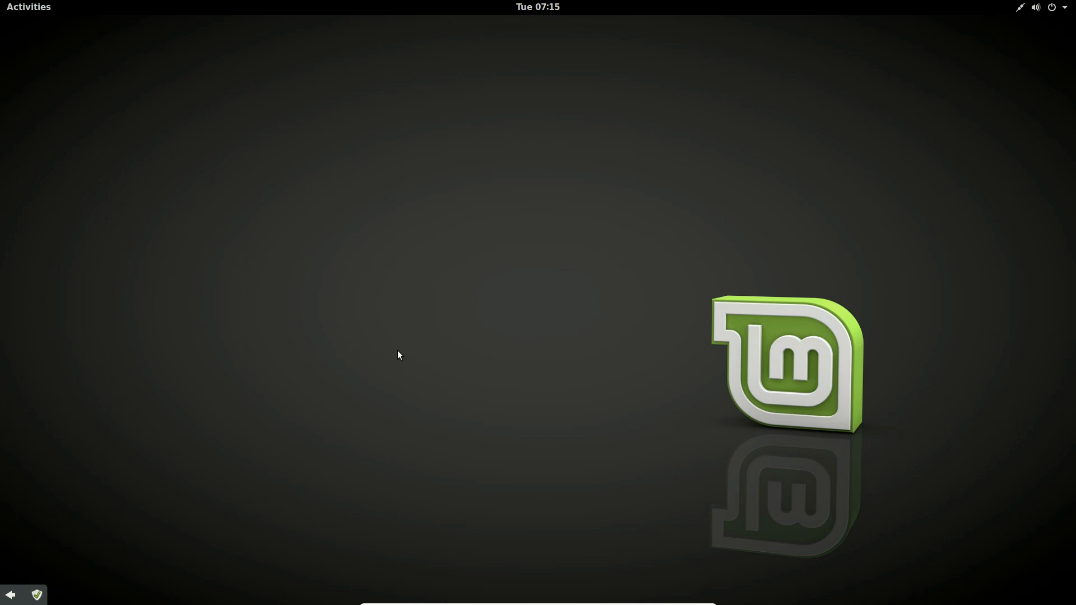
mouse_move(426, 347)
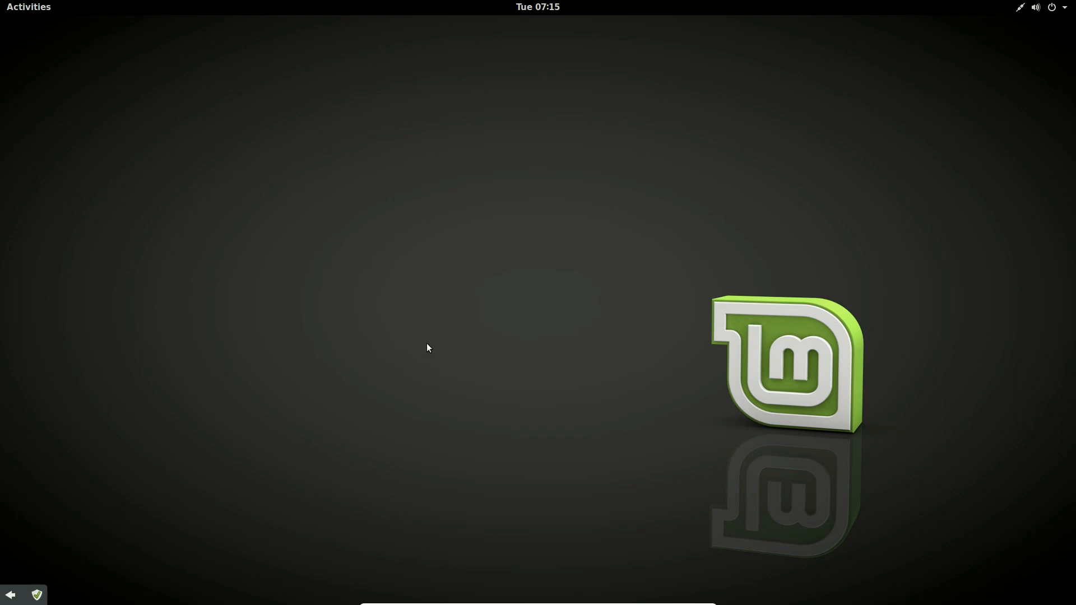
mouse_move(156, 520)
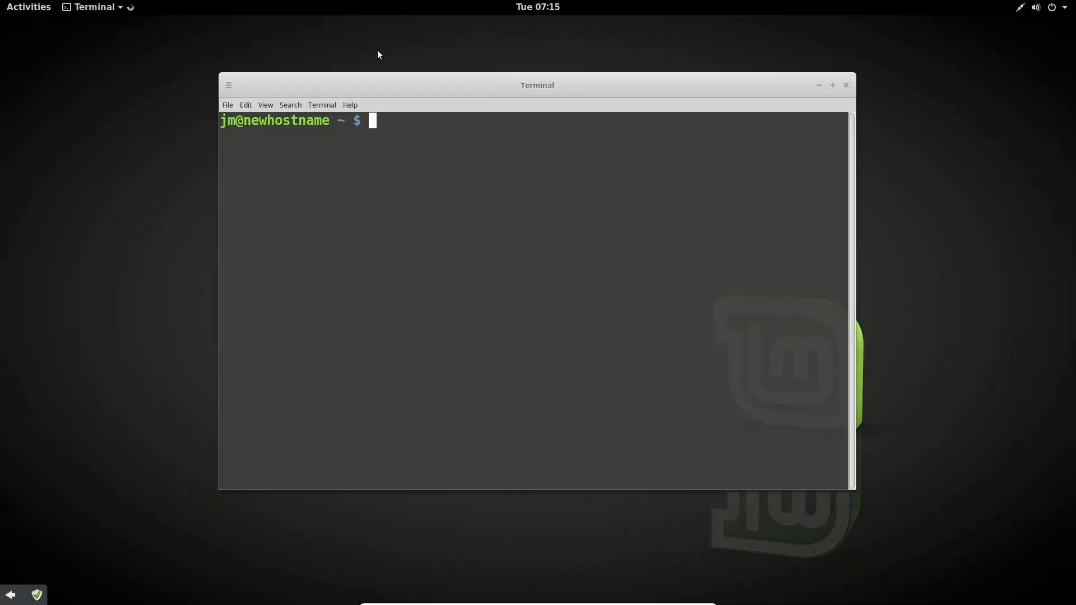
Type 'sudo apt install gnome-shell gnome-shell-extensions gnome-tweak-tool gdm gnome-control-center' and widen the terminal to fit it.
drag(536, 85, 536, 148)
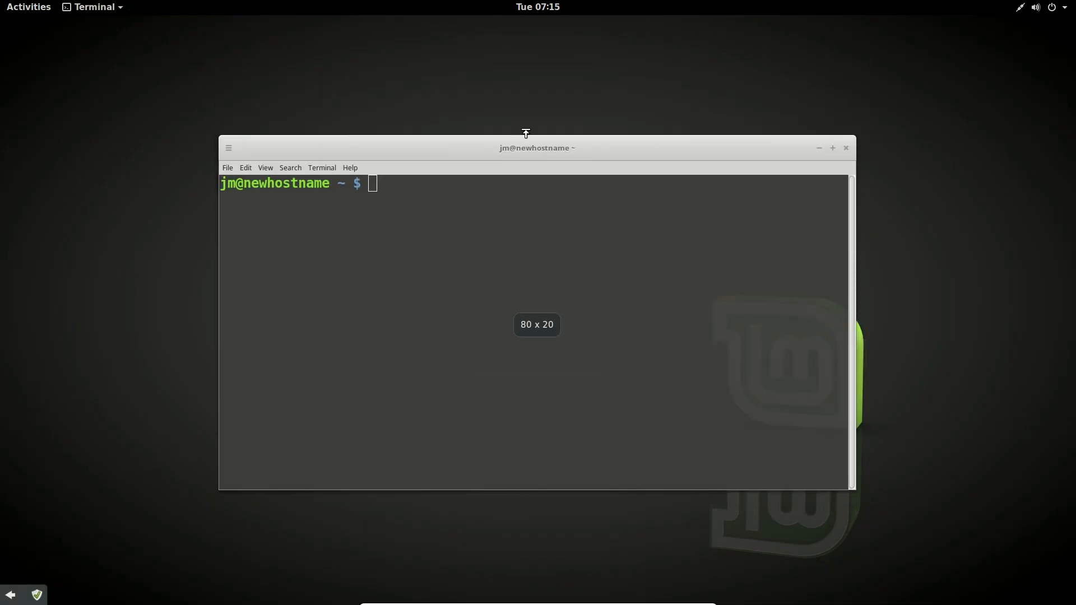
drag(537, 148, 502, 140)
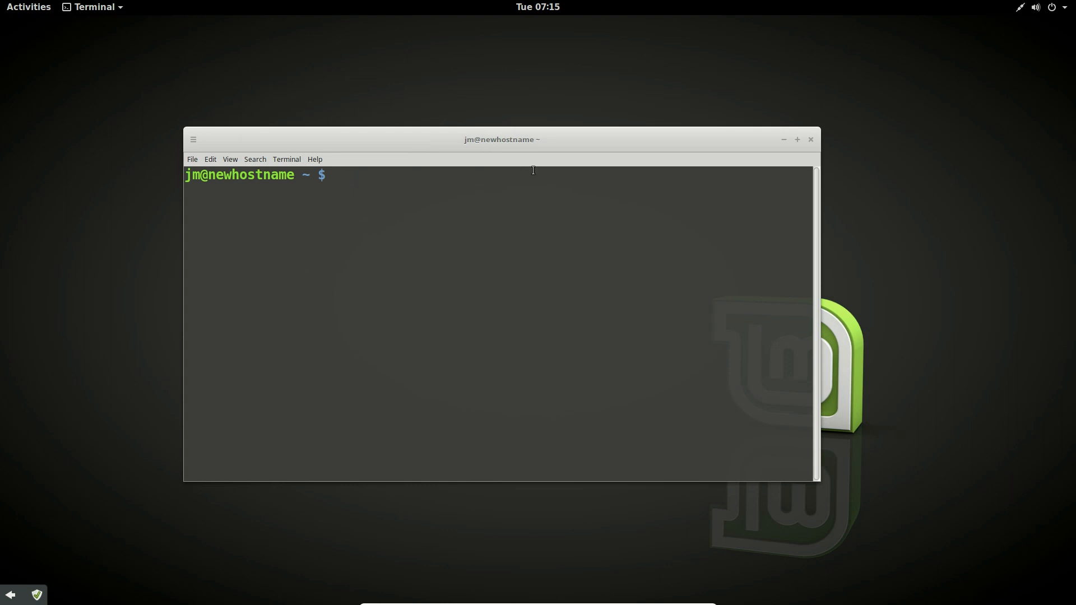
text(sudo apt install gnome-shell gnome-shell-extensions gnome-tweak-tool gdm gnome-control-center)
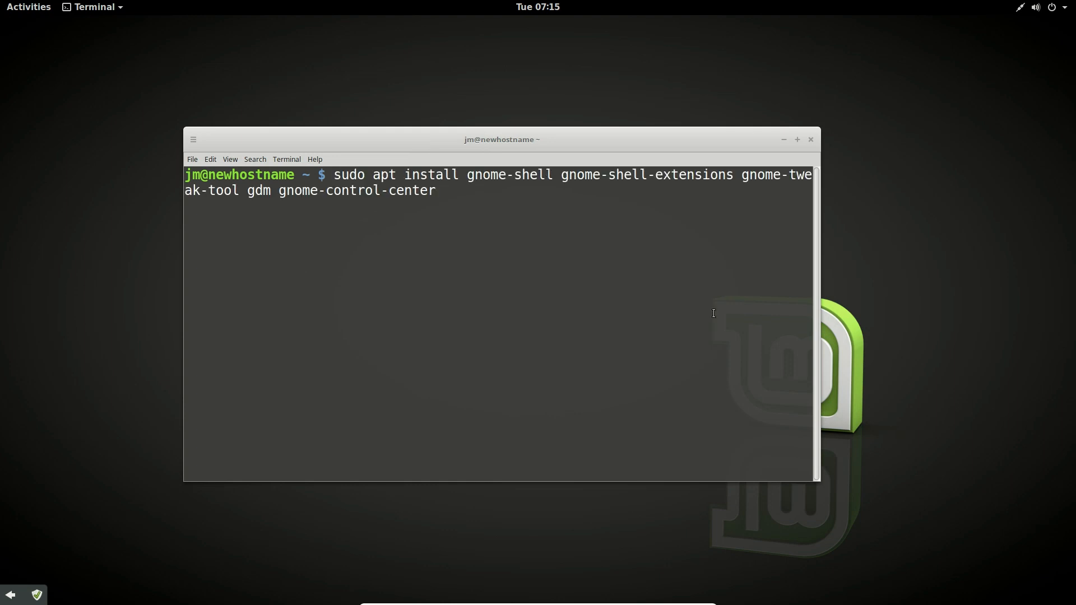
mouse_move(70, 448)
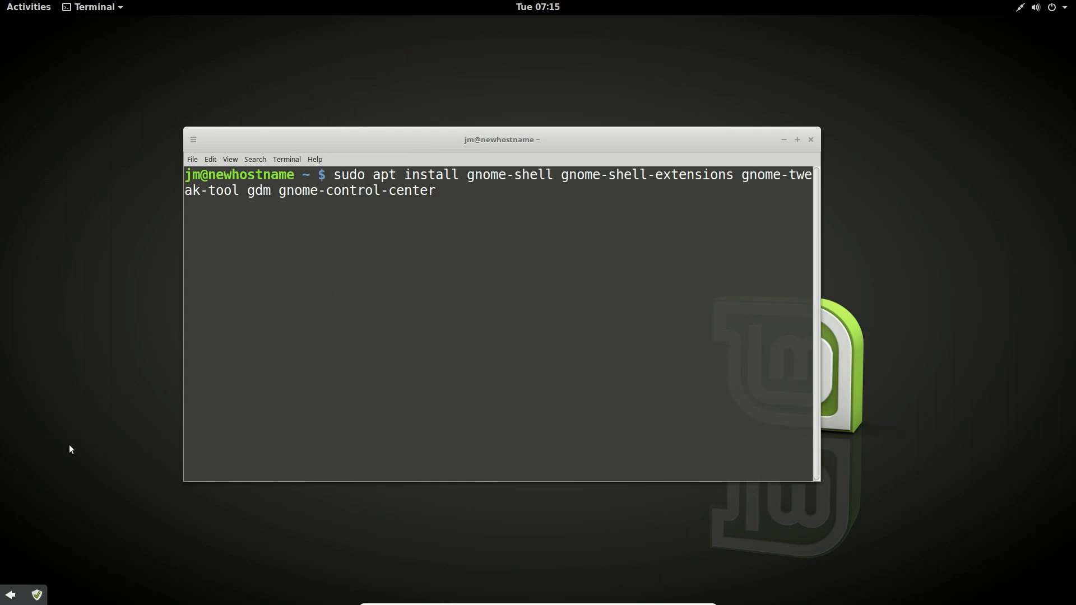
click(28, 7)
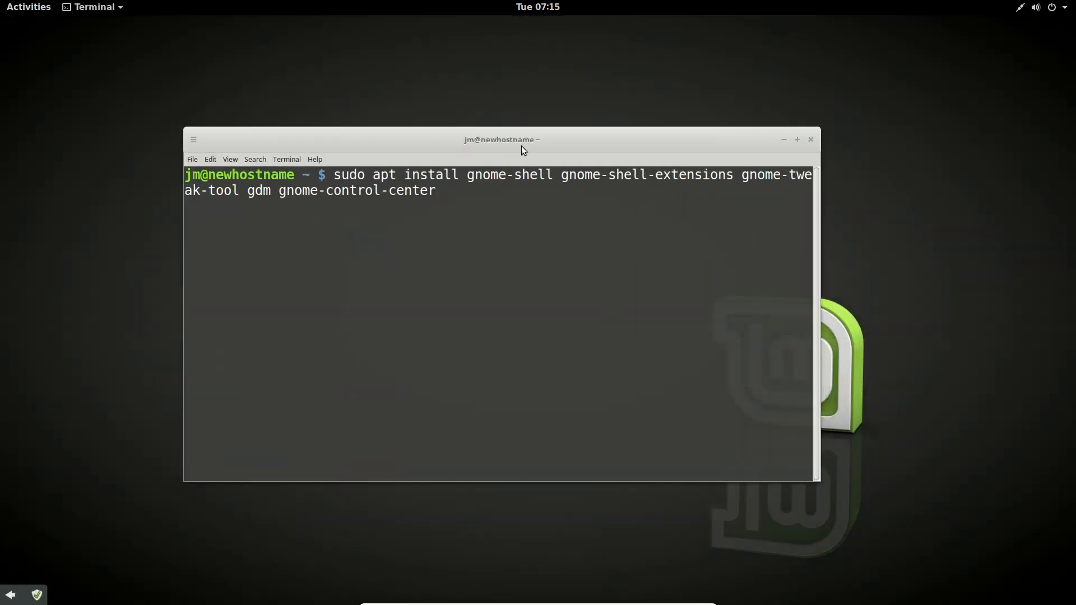
drag(502, 139, 521, 150)
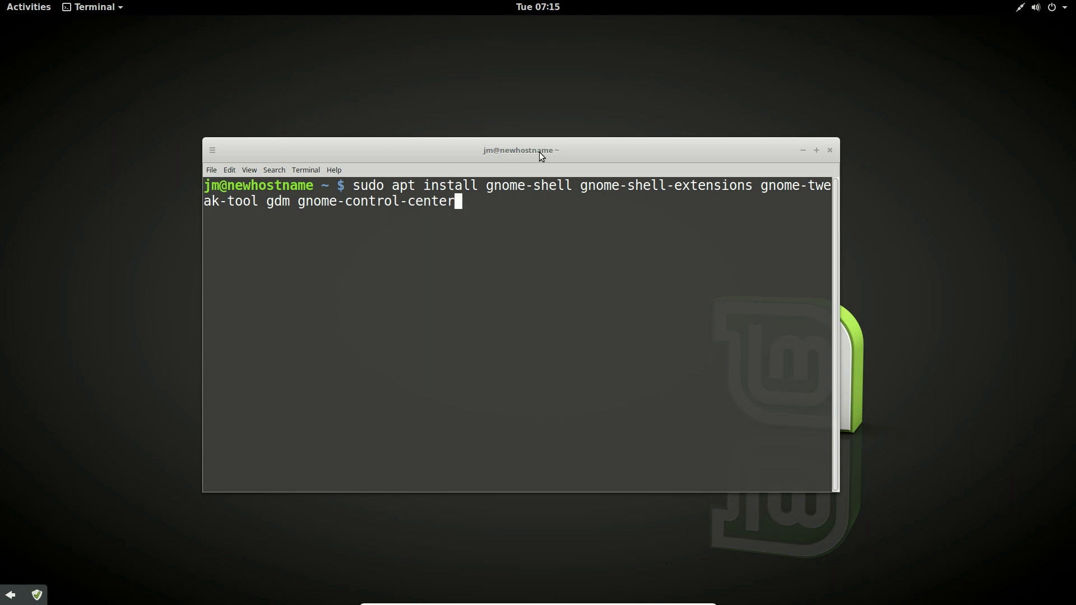
drag(538, 150, 530, 136)
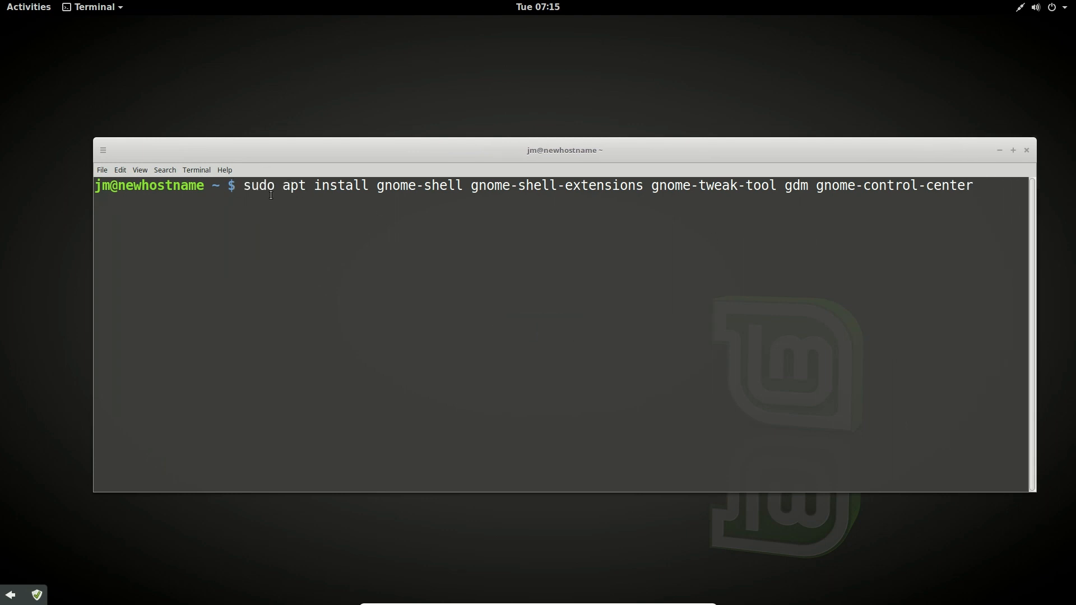
Highlight the words 'sudo' and 'gdm' in the apt install command.
double_click(292, 186)
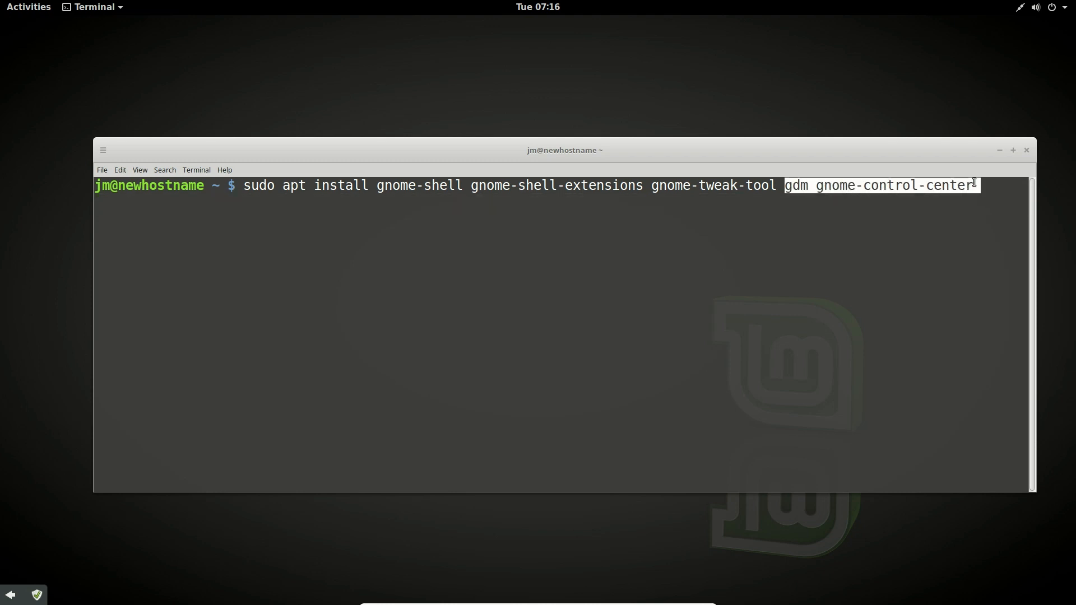
double_click(795, 185)
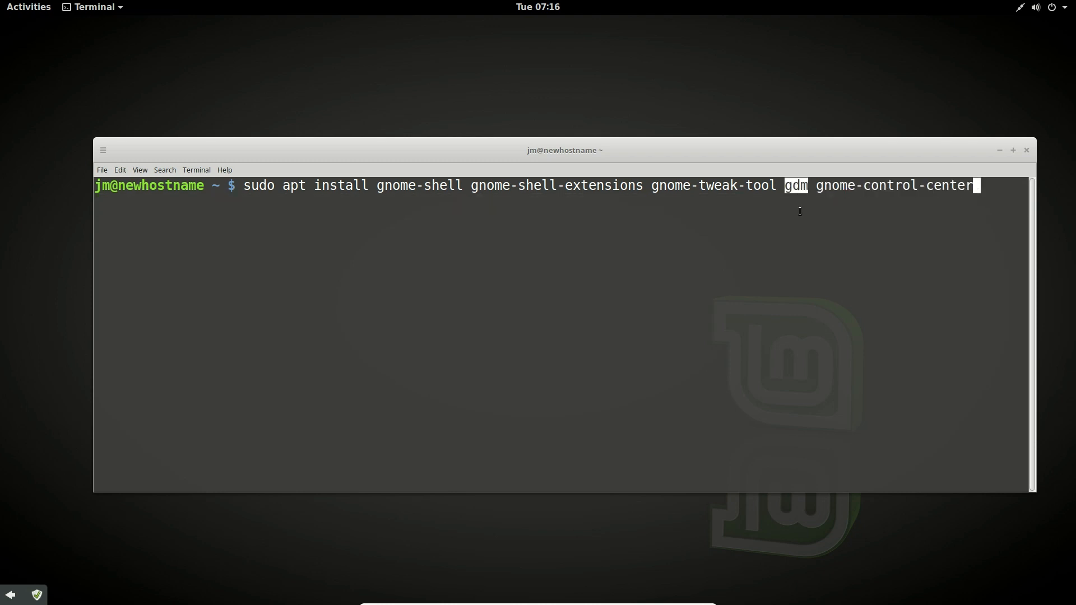
mouse_move(812, 178)
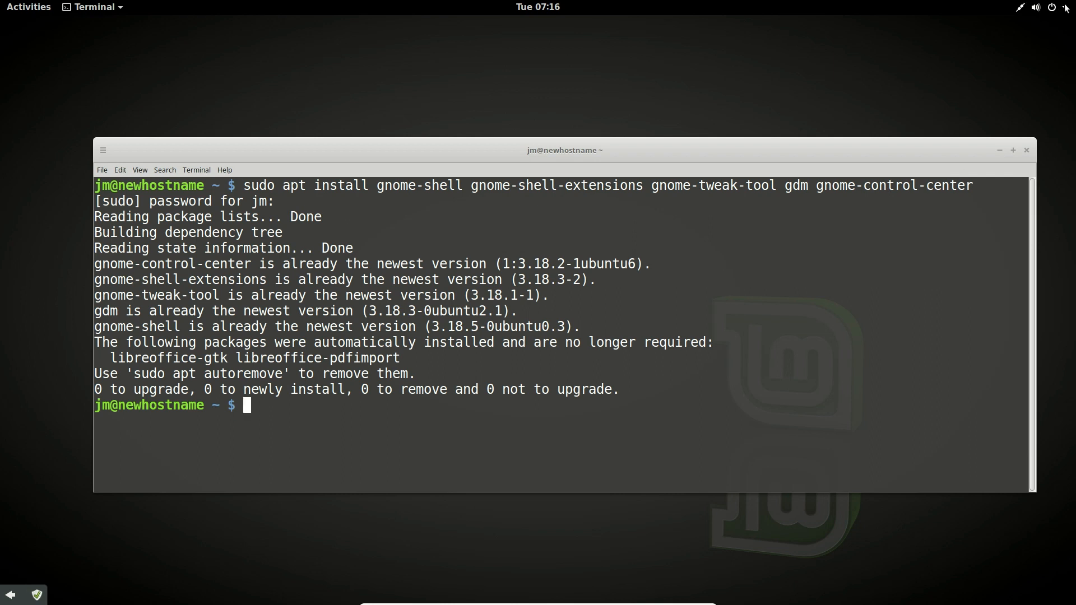
Choose Log Out from the top-bar system menu and confirm in the dialog.
click(1064, 6)
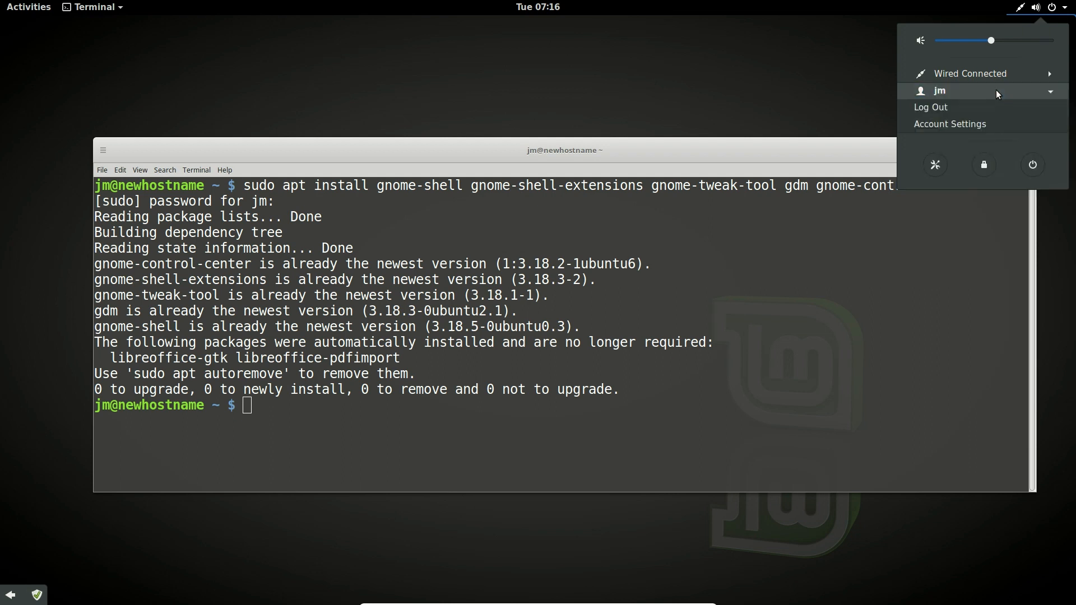
click(929, 107)
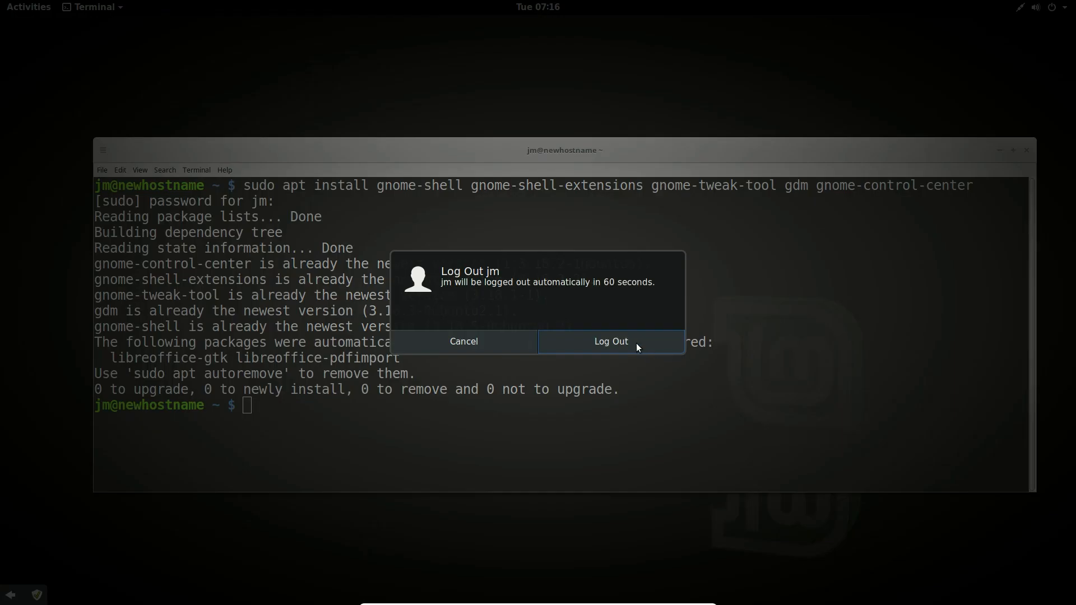
click(609, 341)
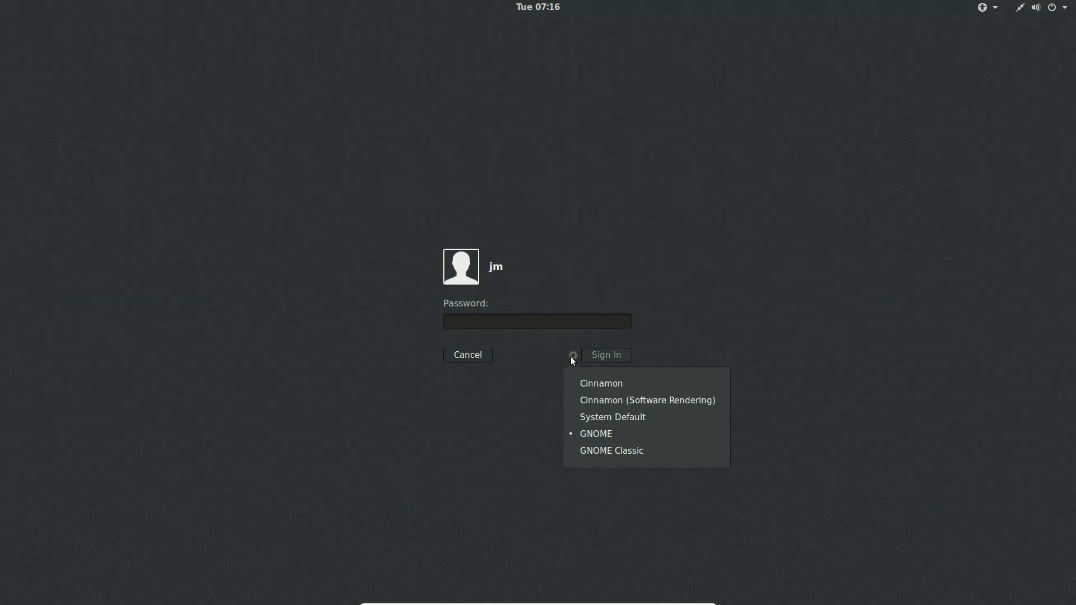
mouse_move(595, 433)
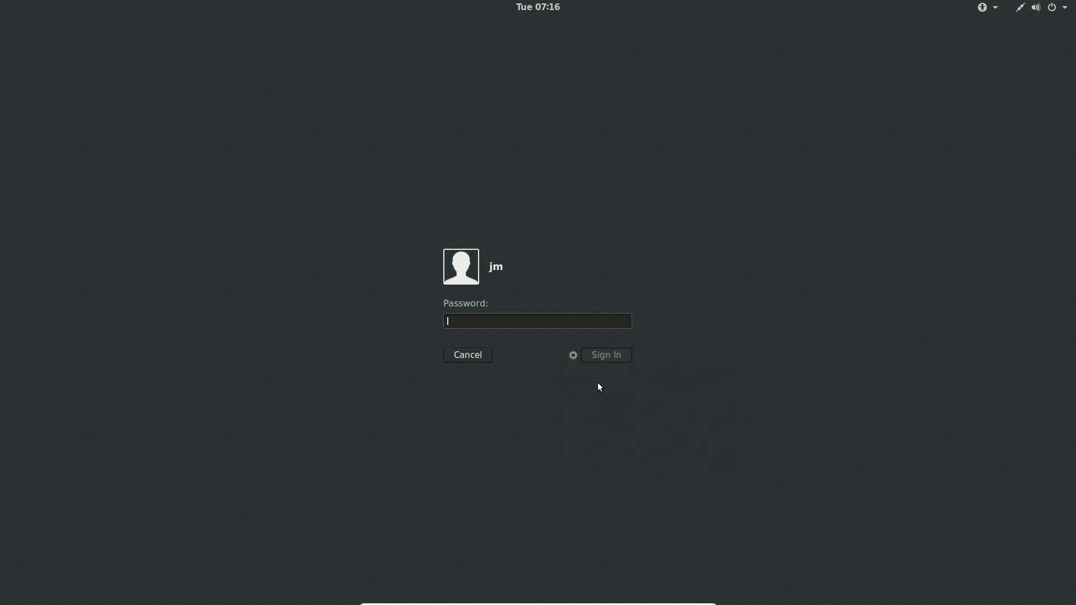
Enter the password and sign in to the GNOME session from the GDM screen.
click(573, 354)
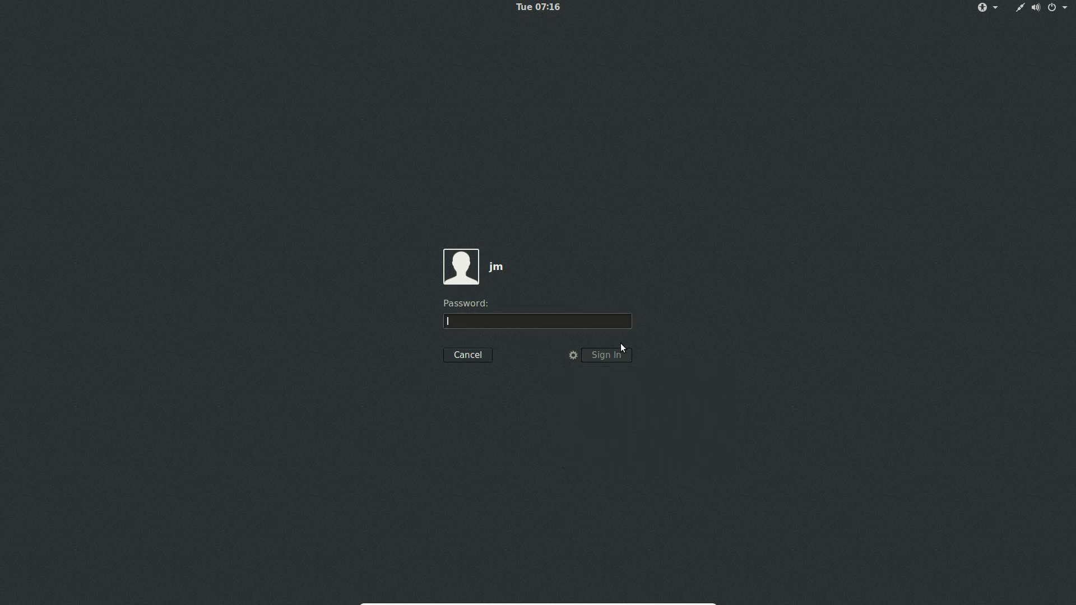
click(605, 355)
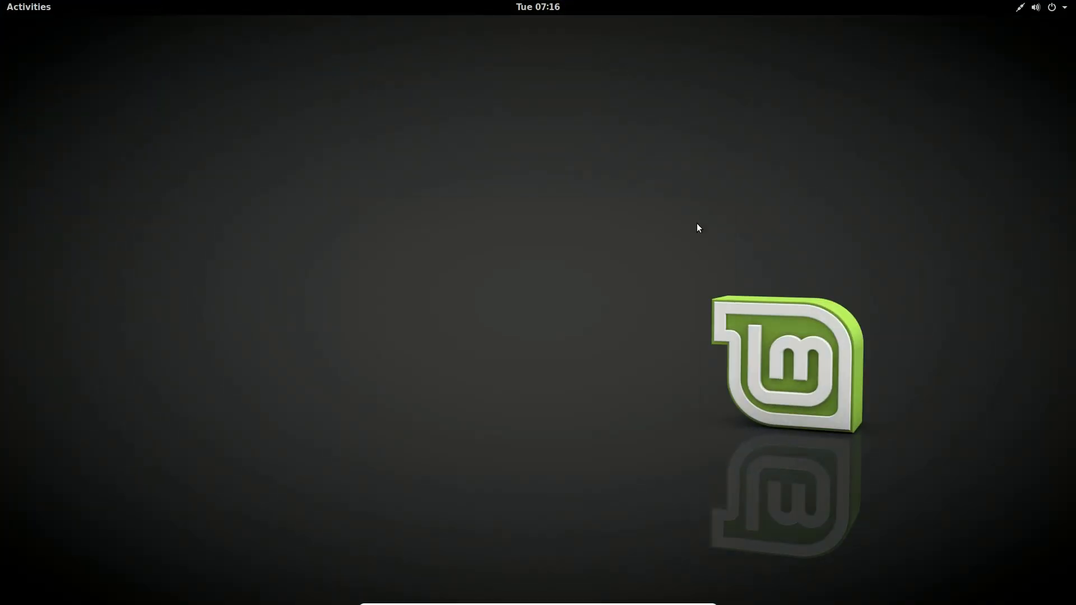
mouse_move(537, 339)
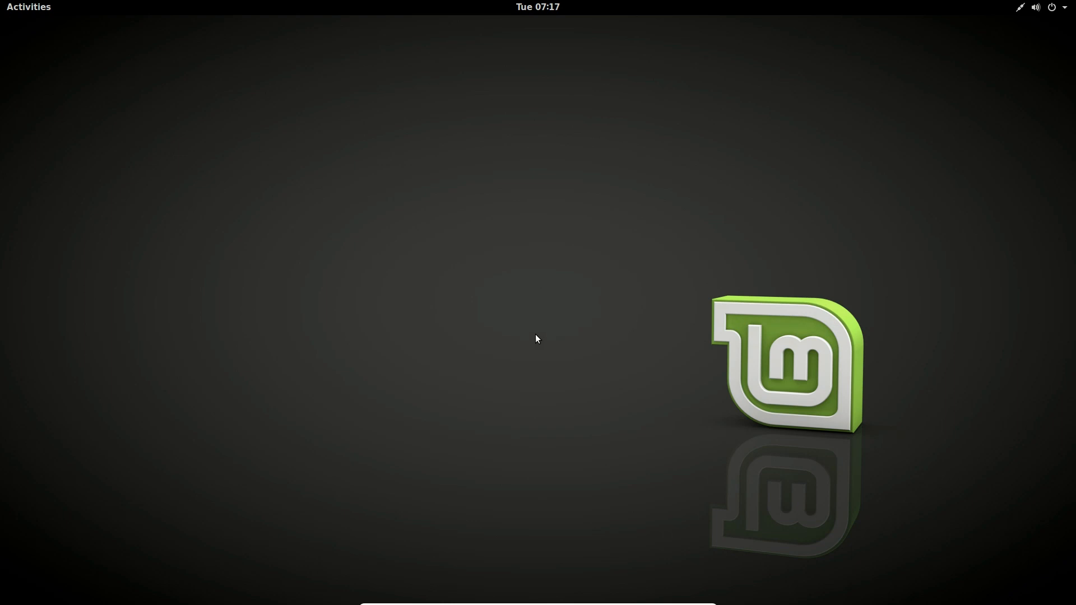
mouse_move(529, 336)
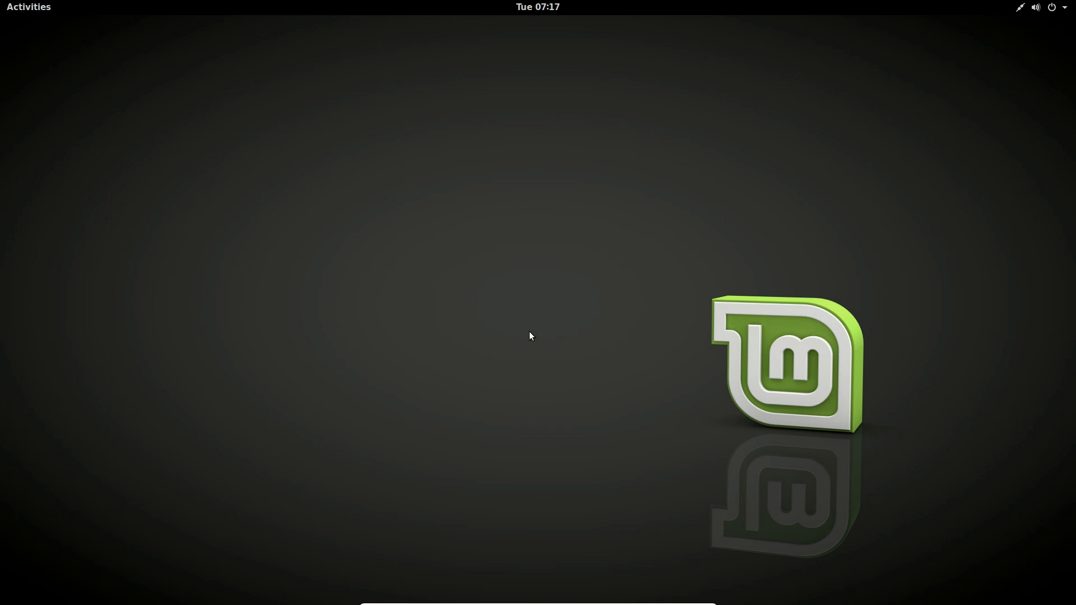
Open Activities and show the application grid with Terminal, Contacts and Settings.
click(28, 7)
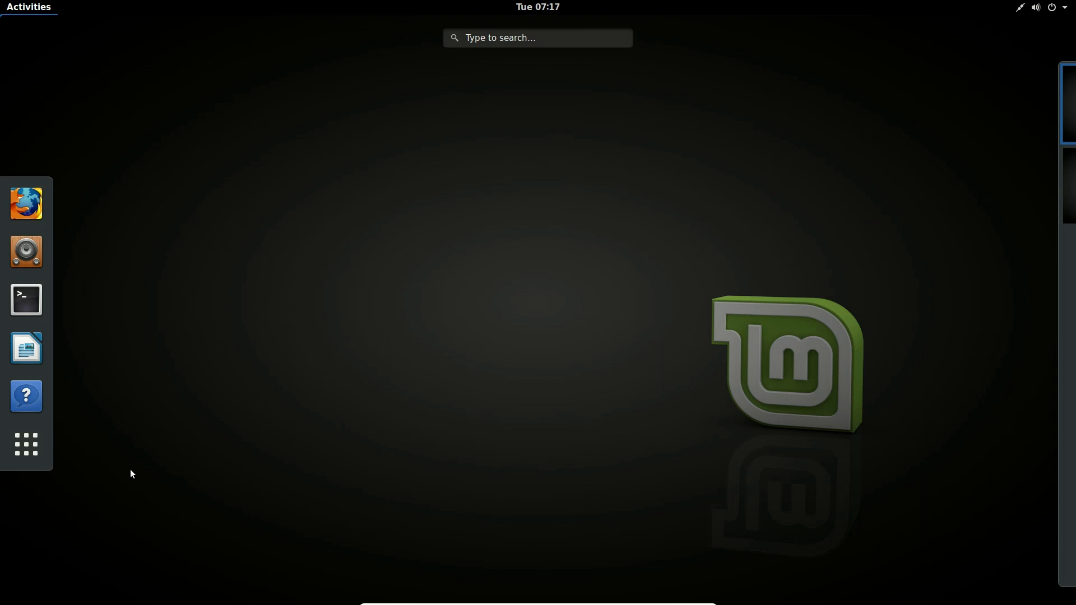
click(26, 444)
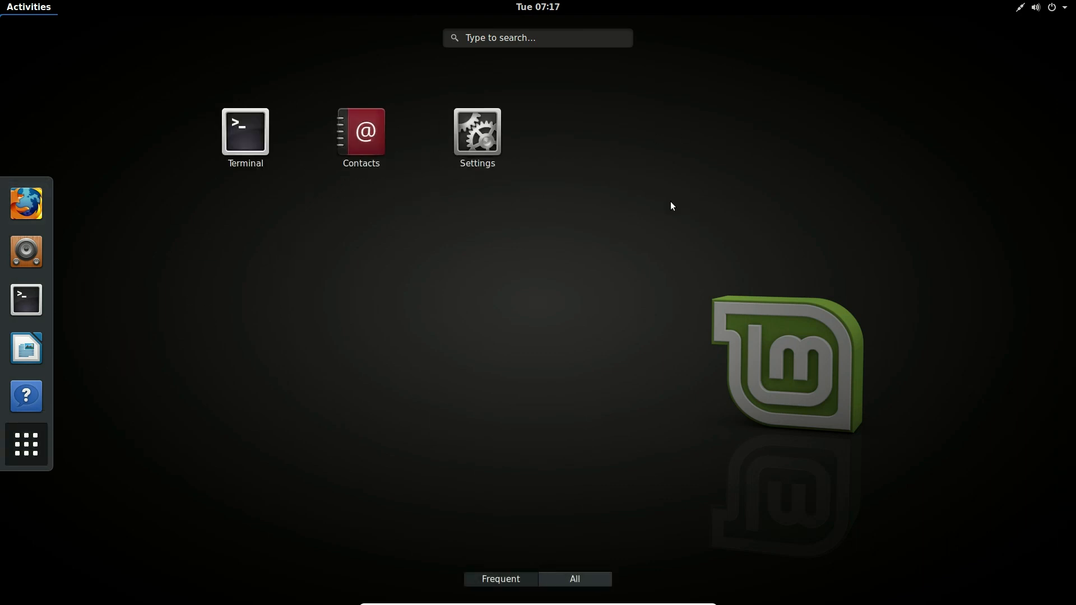
mouse_move(353, 354)
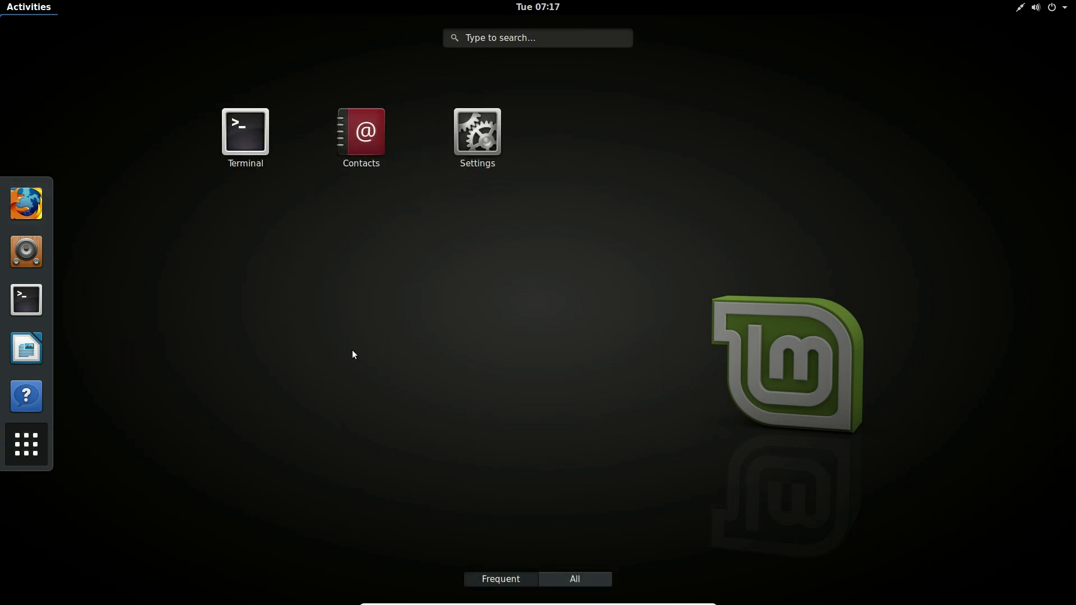